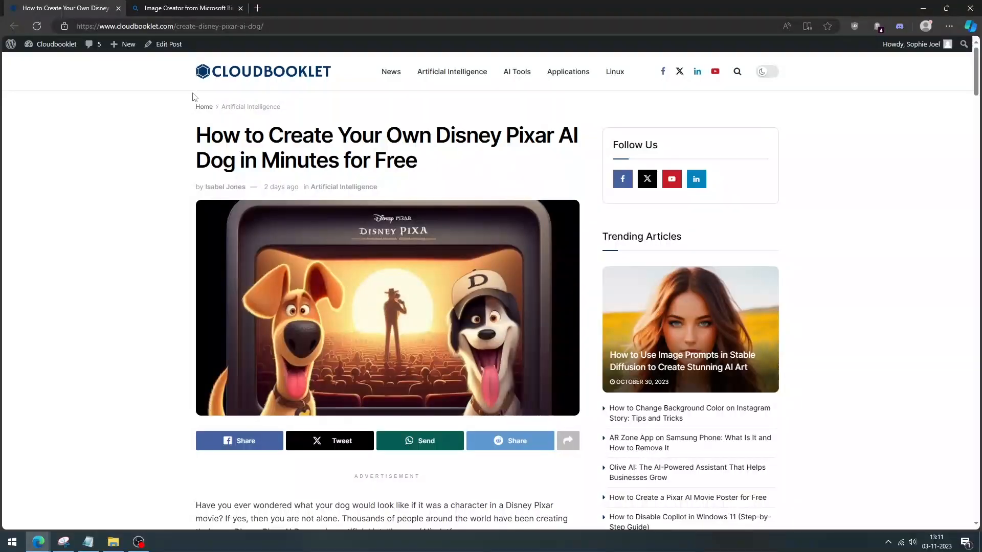
mouse_move(362, 149)
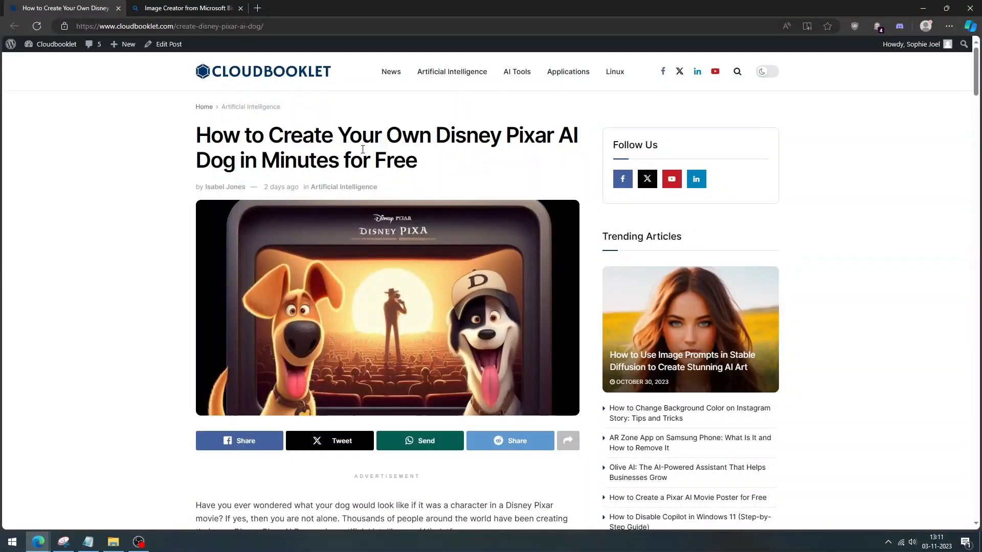
mouse_move(599, 170)
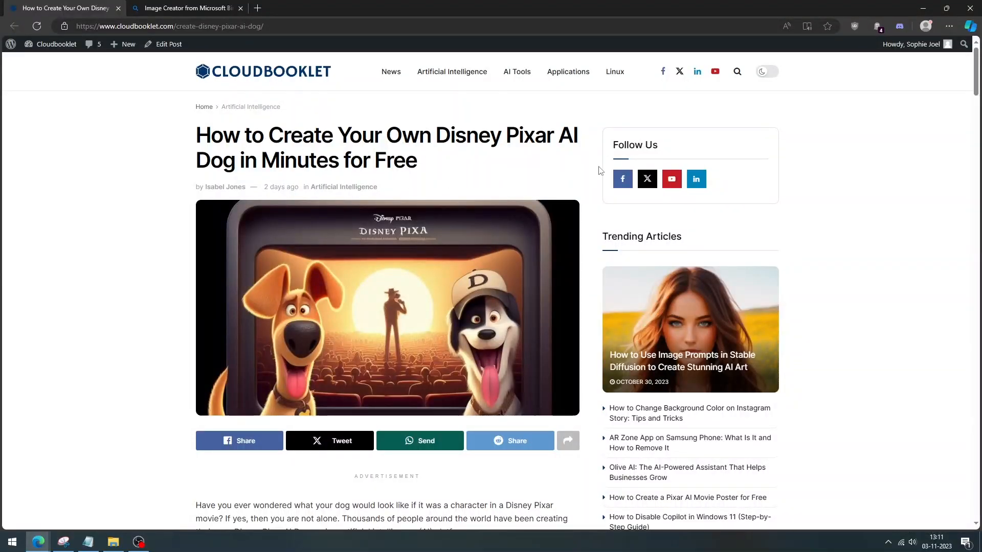
- Skim the Disney Pixar AI dog article down to the free tools list, then move to Image Creator
scroll(down, 3)
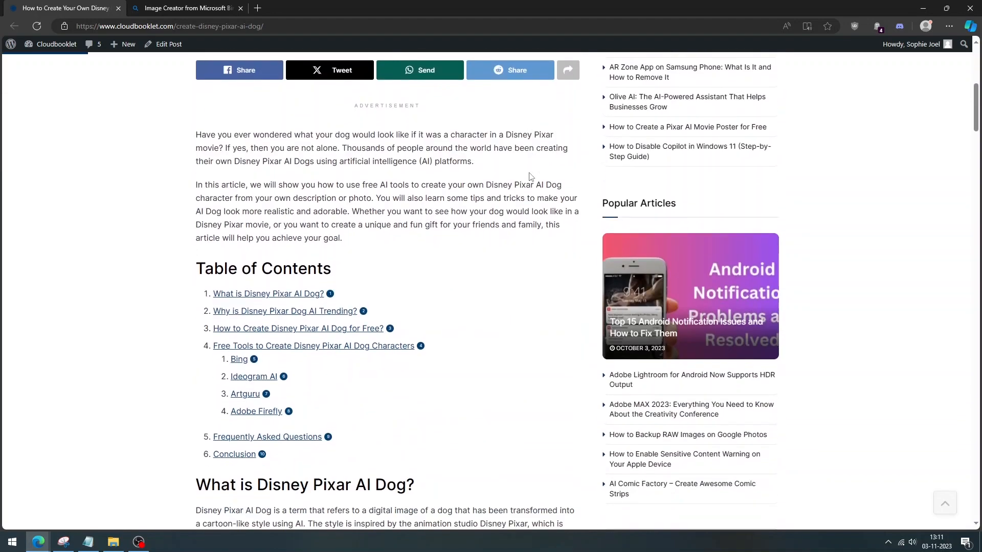
scroll(down, 3)
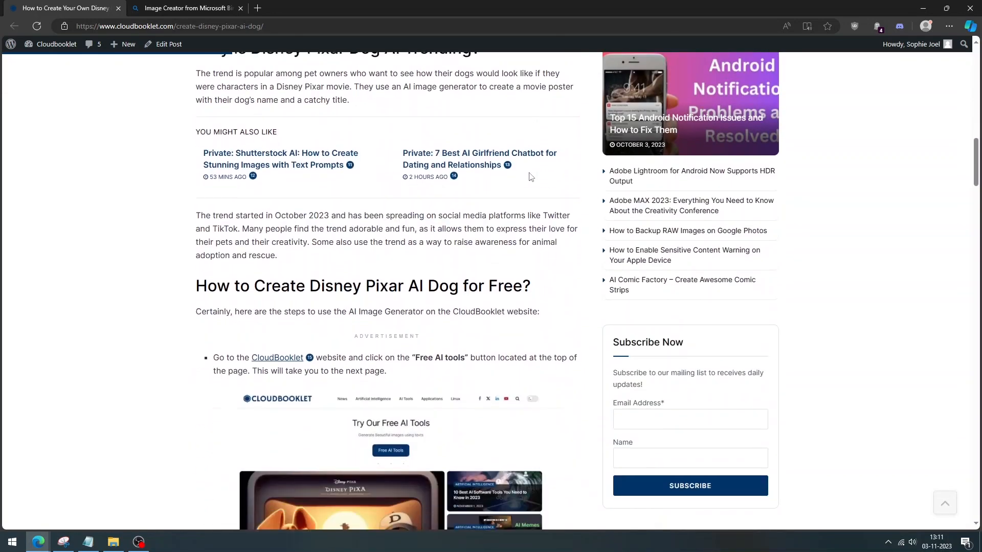
scroll(down, 3)
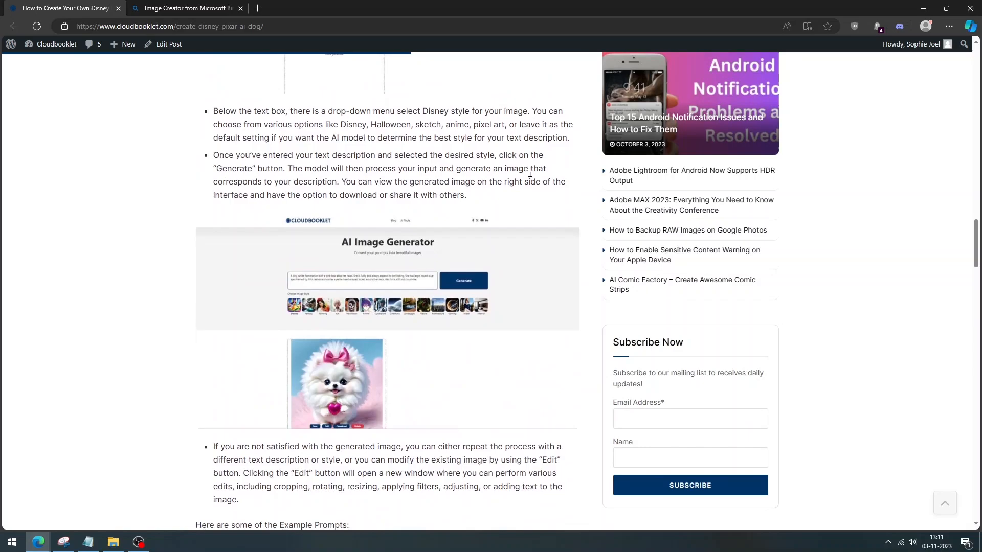
scroll(down, 3)
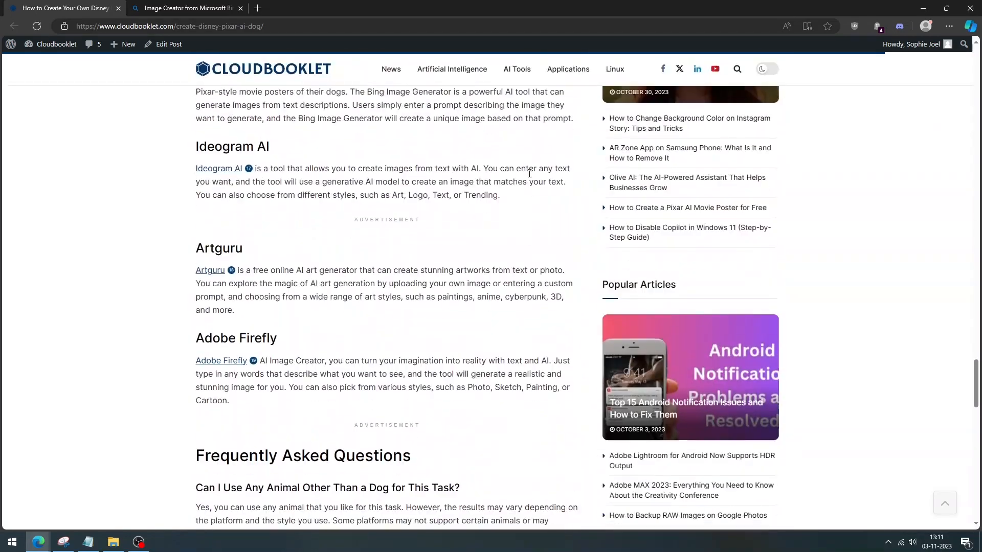
scroll(down, 3)
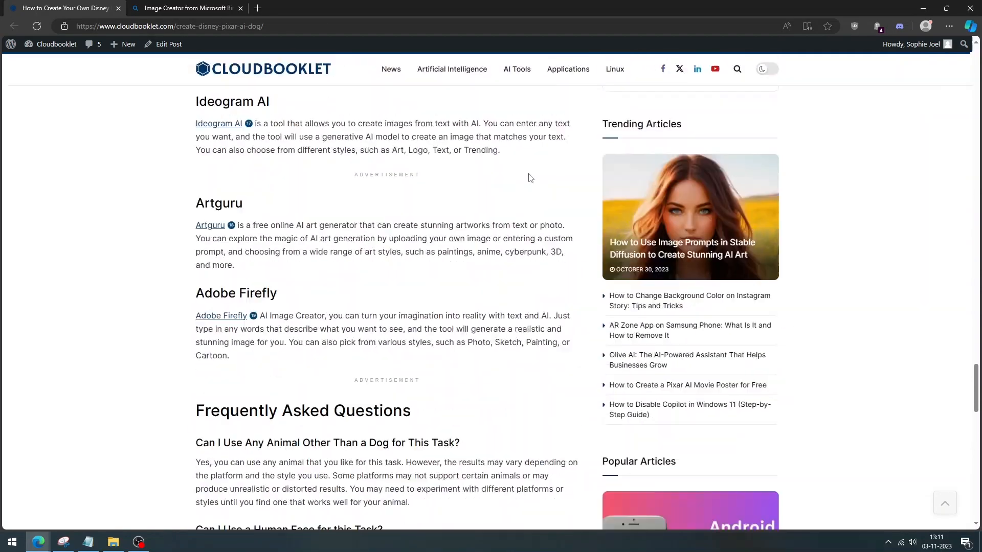
click(184, 9)
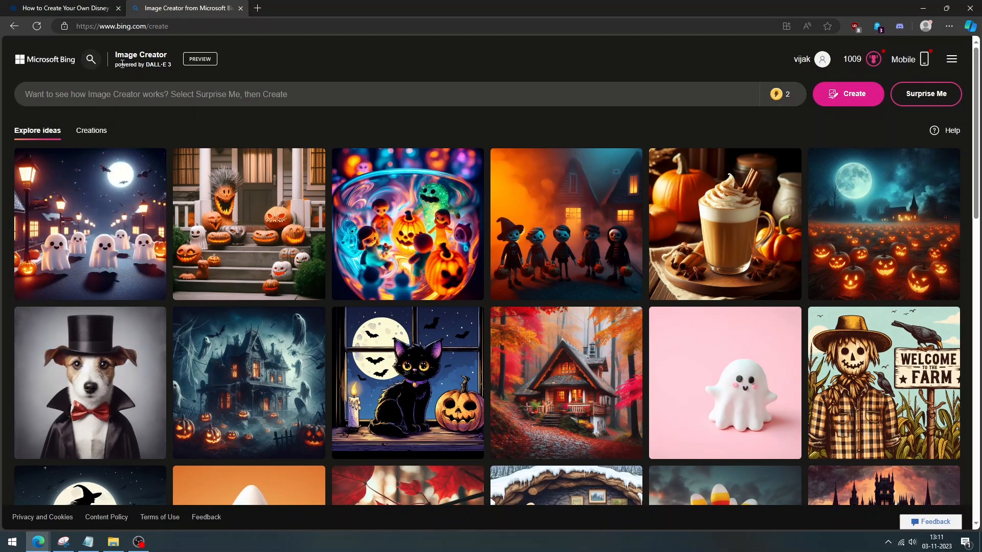
mouse_move(176, 78)
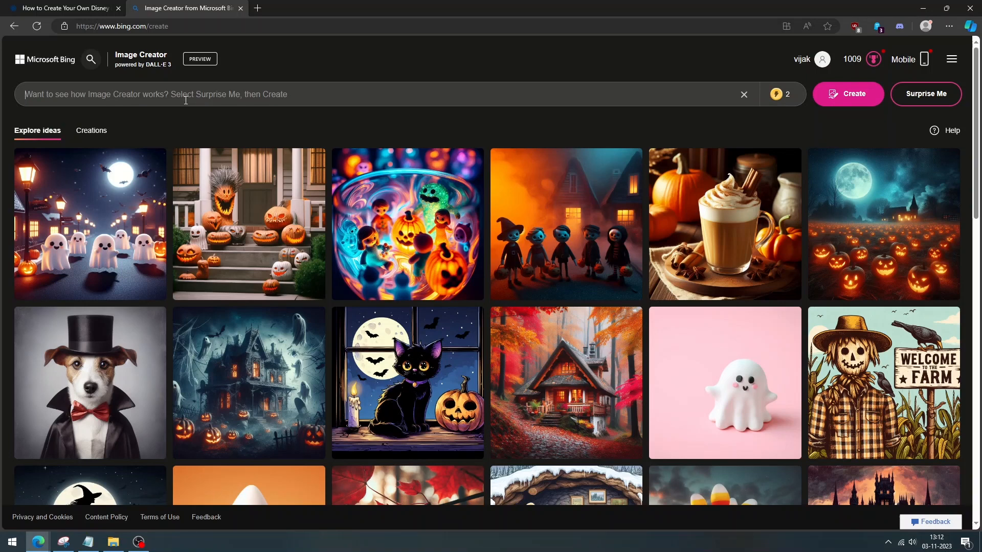
mouse_move(184, 97)
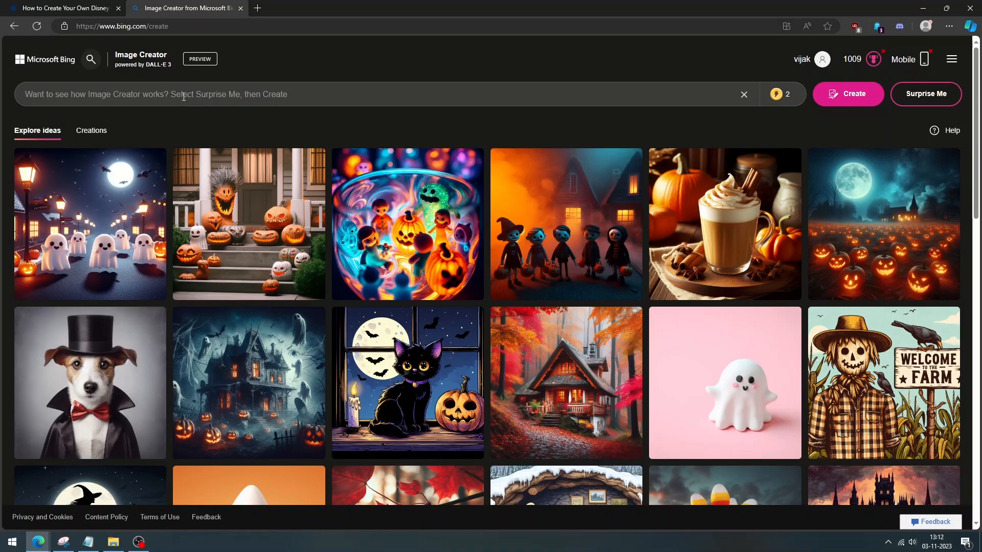
- Enter the prompt: golden retriever puppy in a superhero cape flying in the sky, Disney Pixar poster
text(A poster of a golden retriever puppy wearing a superhero cape and flying in the sky, with the title "Super Pup: The Adventures of Rex",Disney Pixar Style)
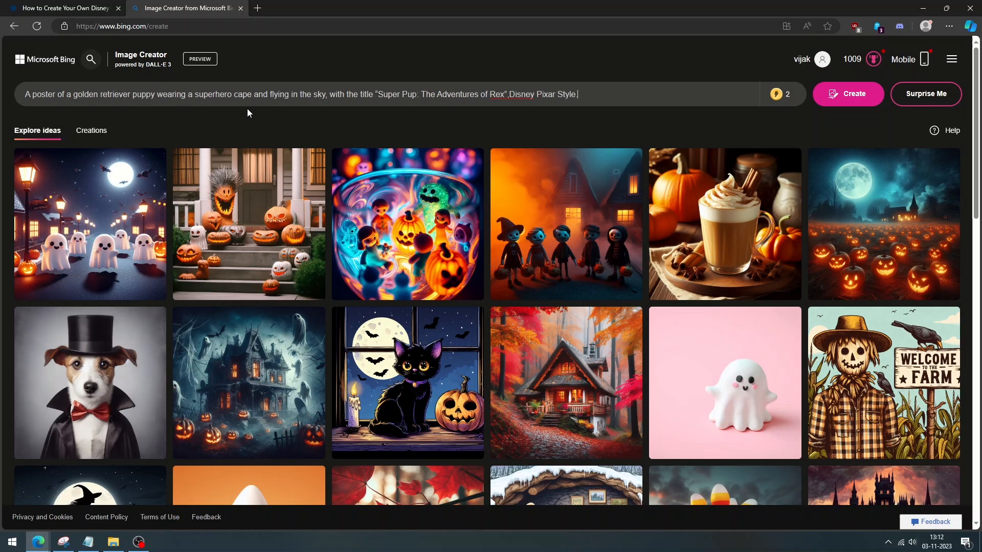
mouse_move(250, 119)
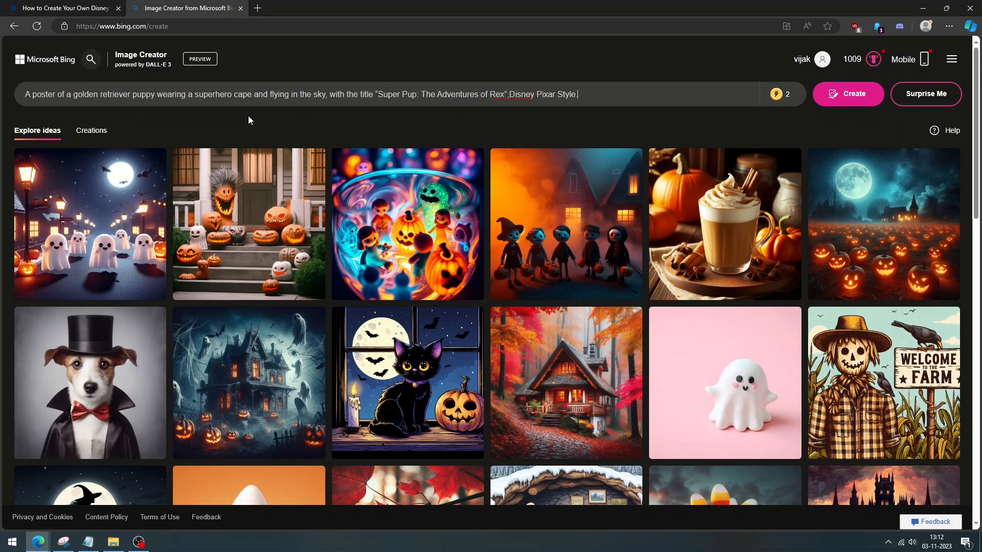
click(129, 94)
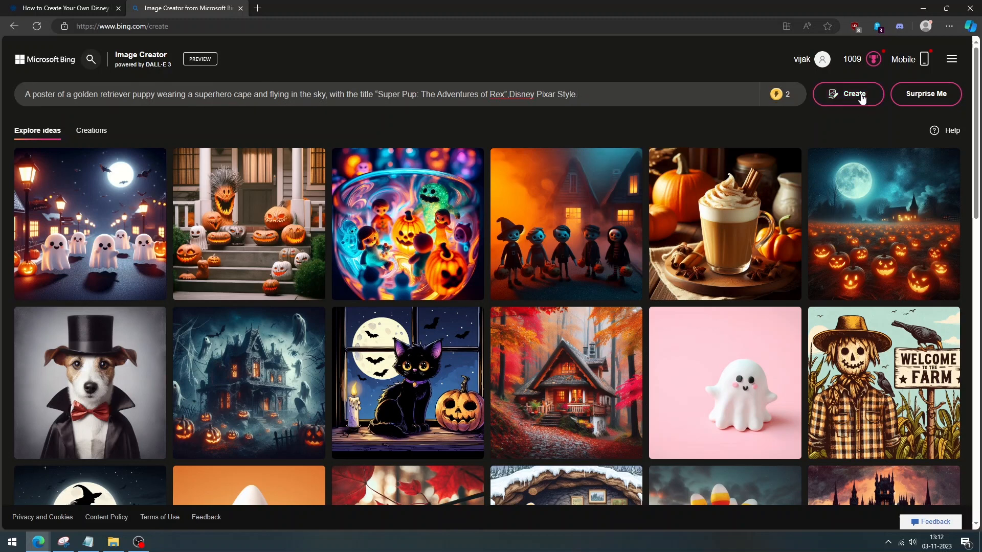
- Generate the four Super Pup posters and step through them full-size
click(849, 93)
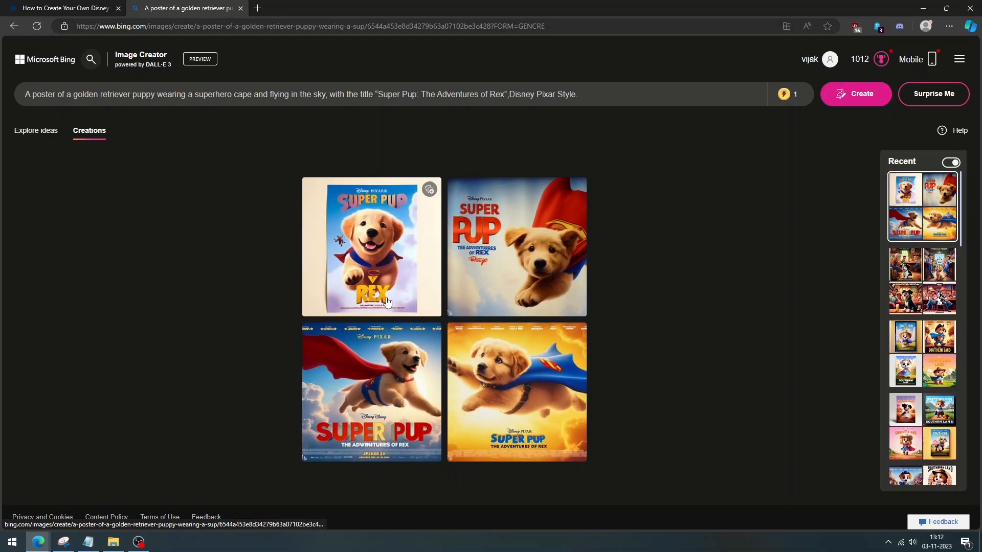
click(386, 301)
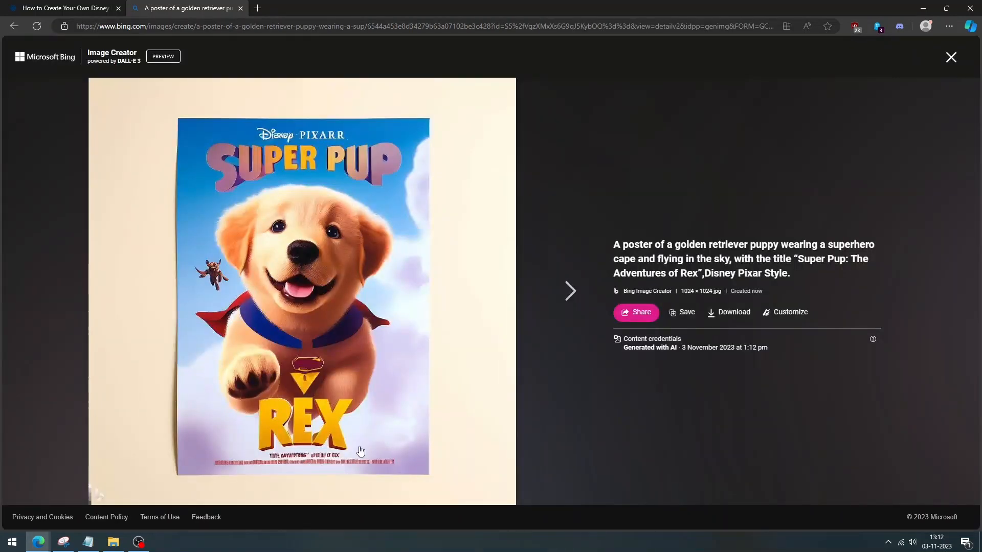
click(566, 292)
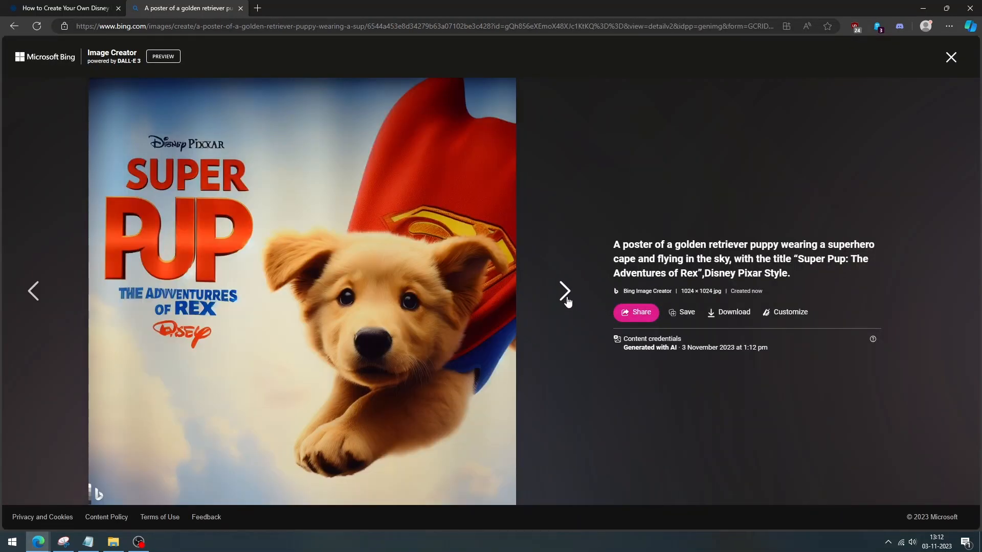
click(565, 291)
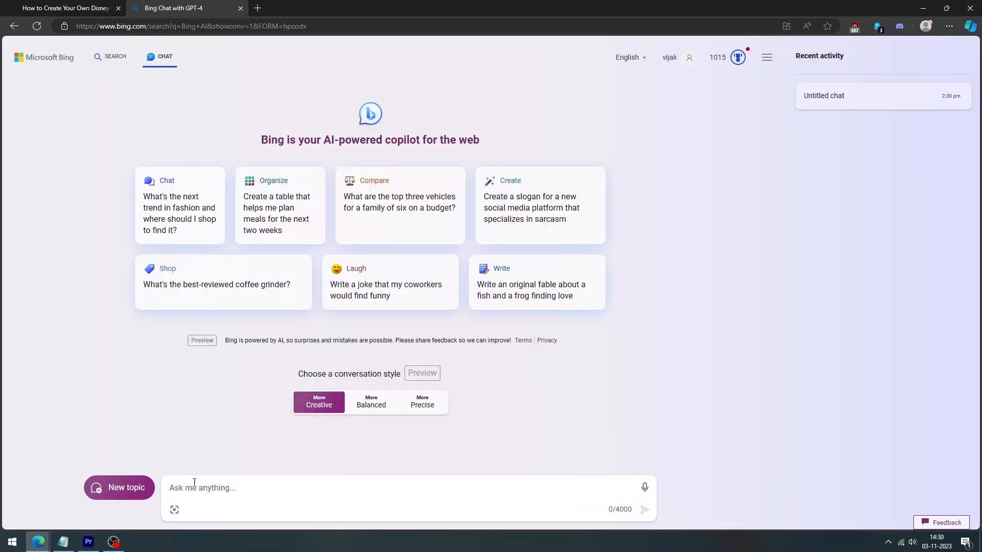
mouse_move(241, 422)
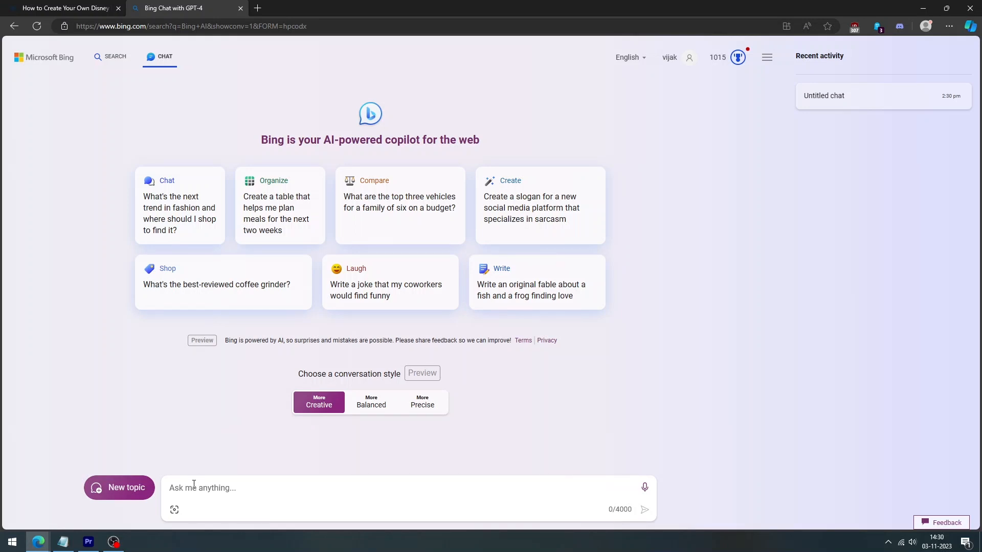
mouse_move(242, 423)
text(A movie poster for Timpu,a cute puppuy with human,Friendly type human, Hazel eyes,home,Disney Pixar Style,)
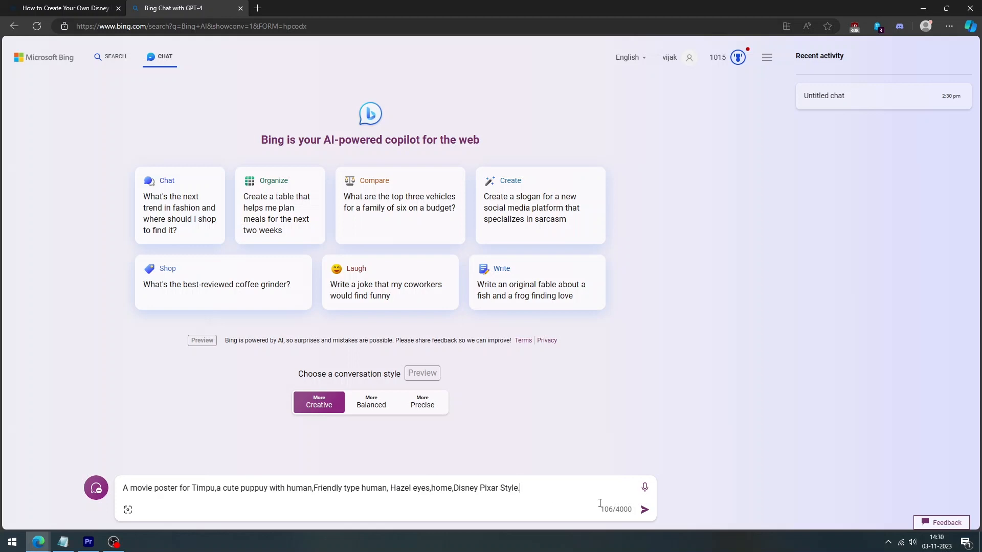
- Send the Timpu movie poster request to get four Disney Pixar-style images
click(647, 510)
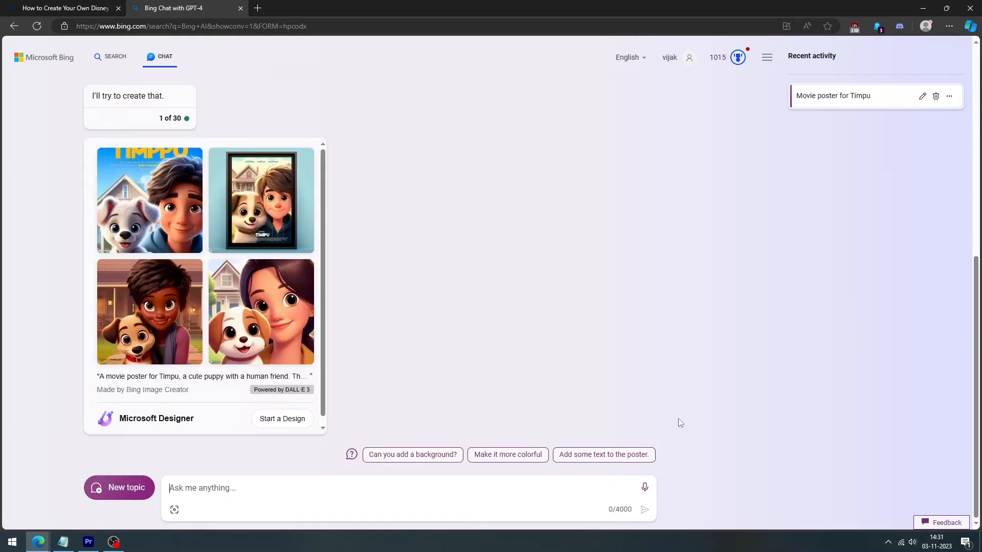
mouse_move(505, 326)
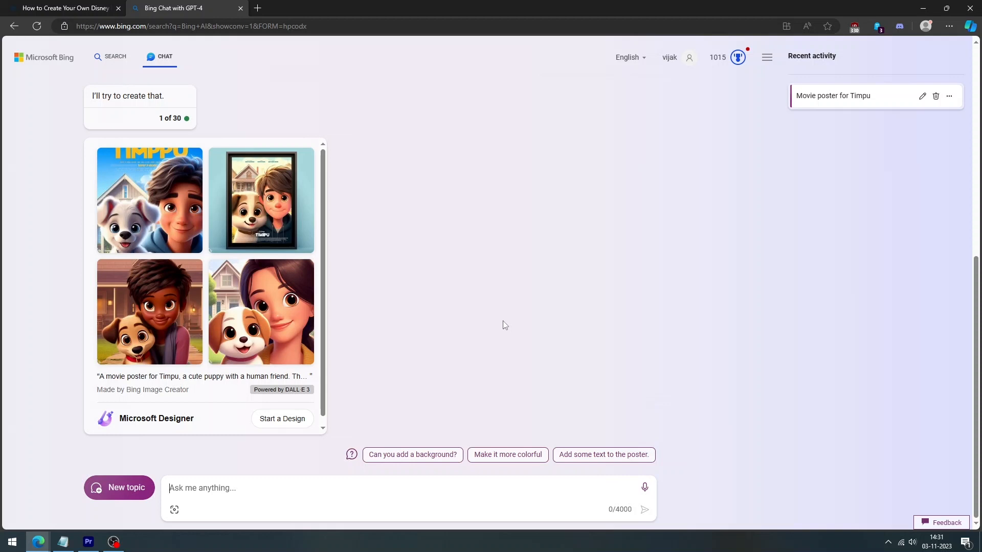
mouse_move(157, 210)
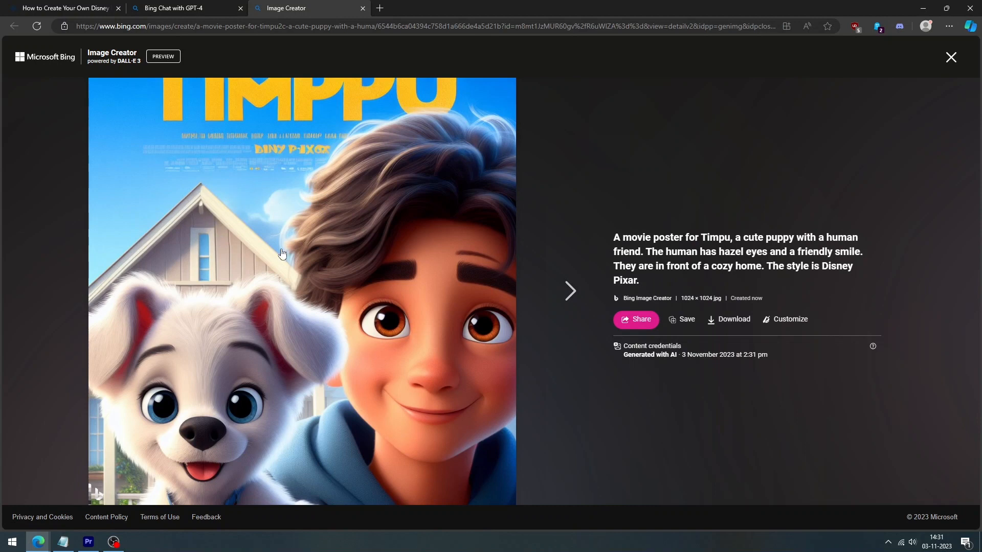
- Step through the Timpu posters full-size to the fourth and last image
click(569, 290)
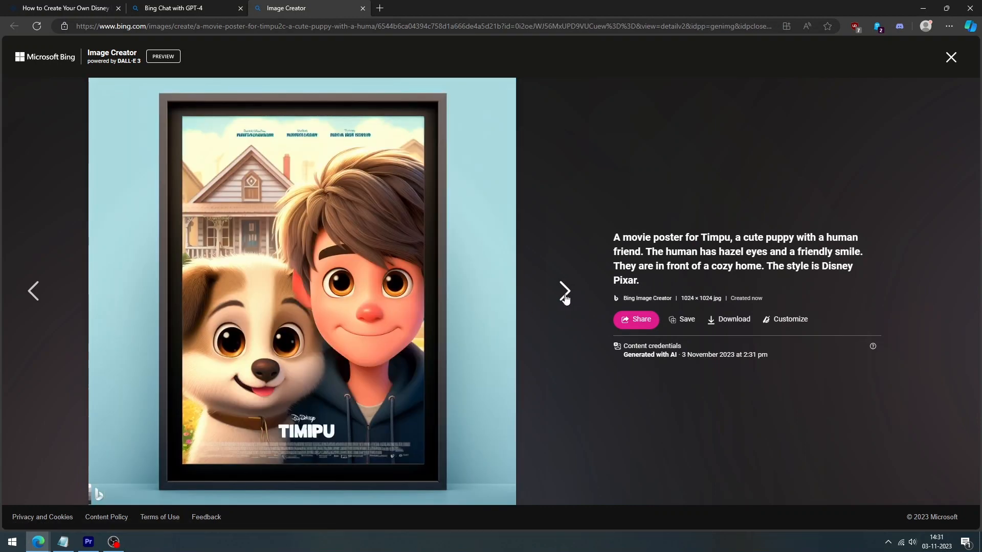
click(565, 290)
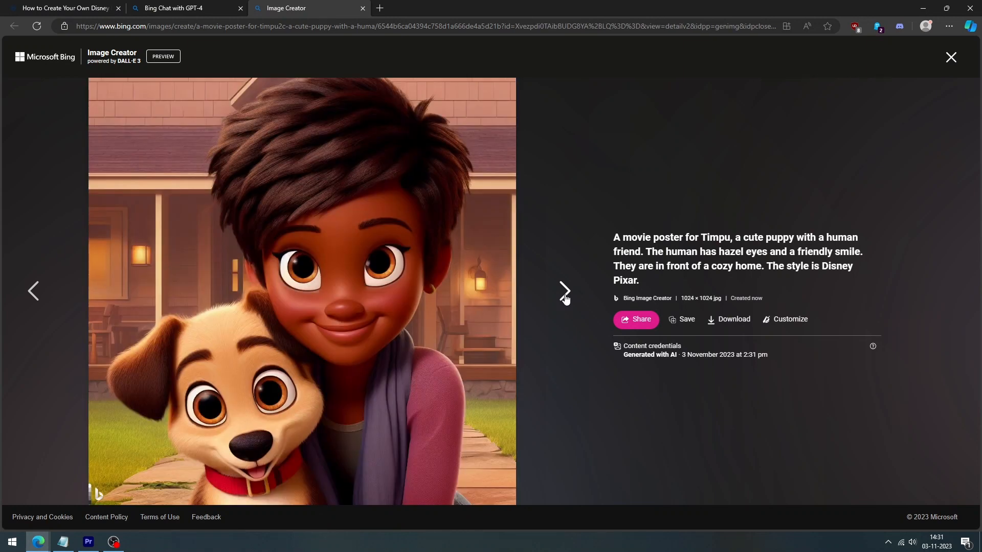
click(564, 291)
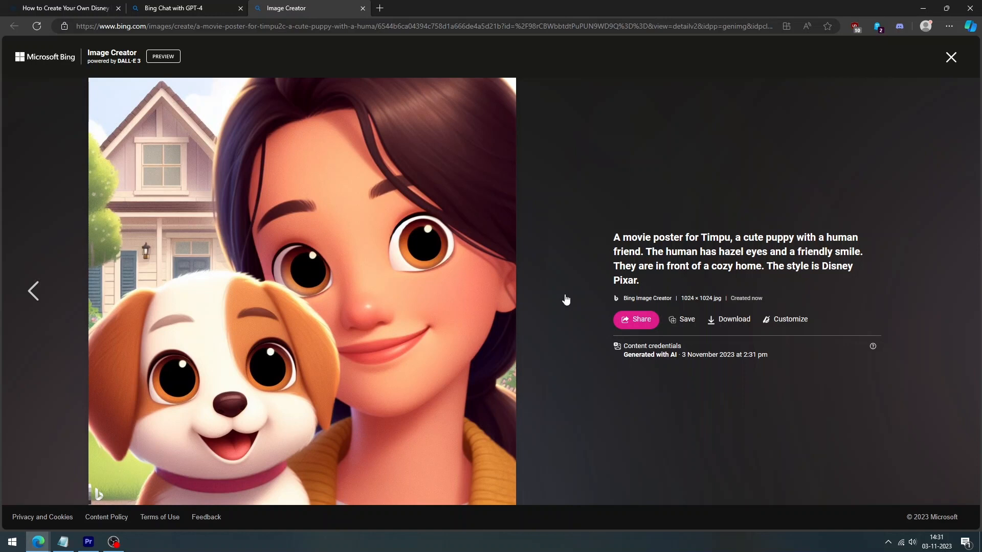
mouse_move(757, 159)
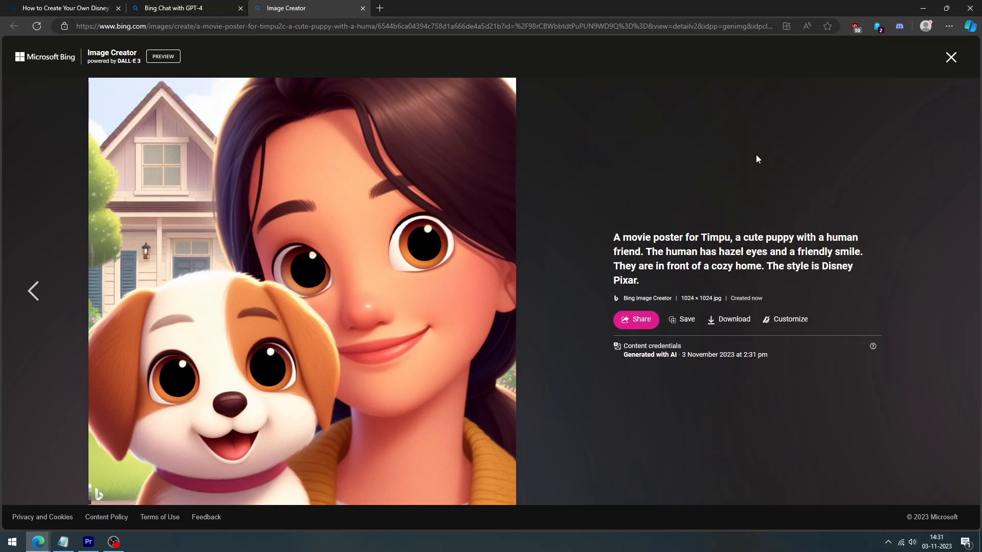